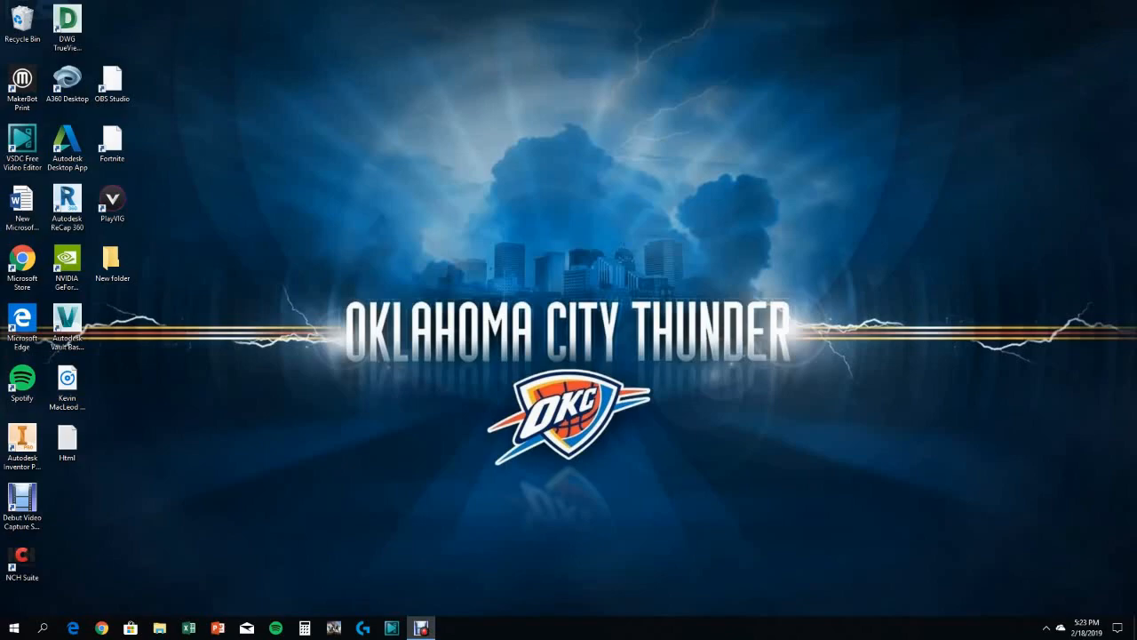
Open Windows Settings from the Start menu's Settings gear.
{"action": "left_click", "coordinate": [13, 629]}
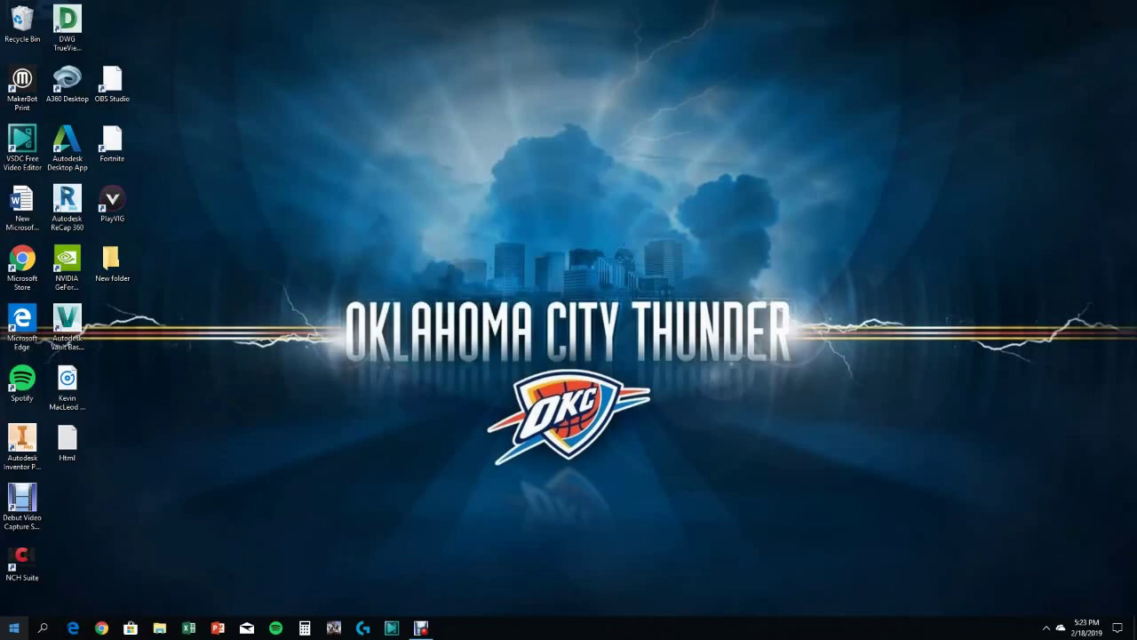
{"action": "left_click", "coordinate": [11, 628]}
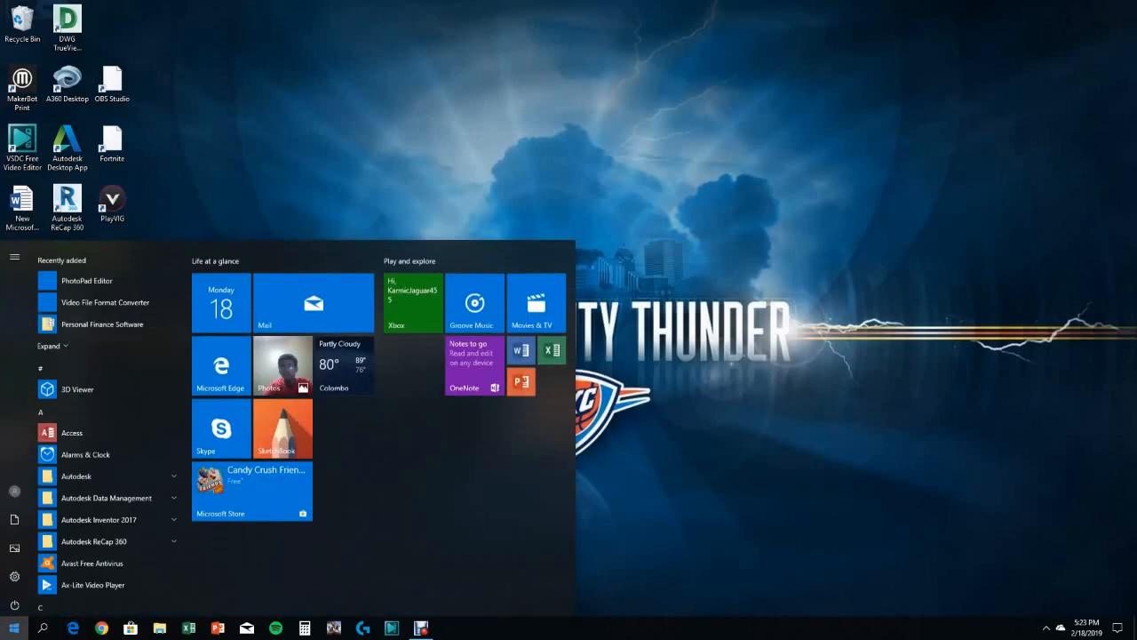
{"action": "left_click", "coordinate": [14, 577]}
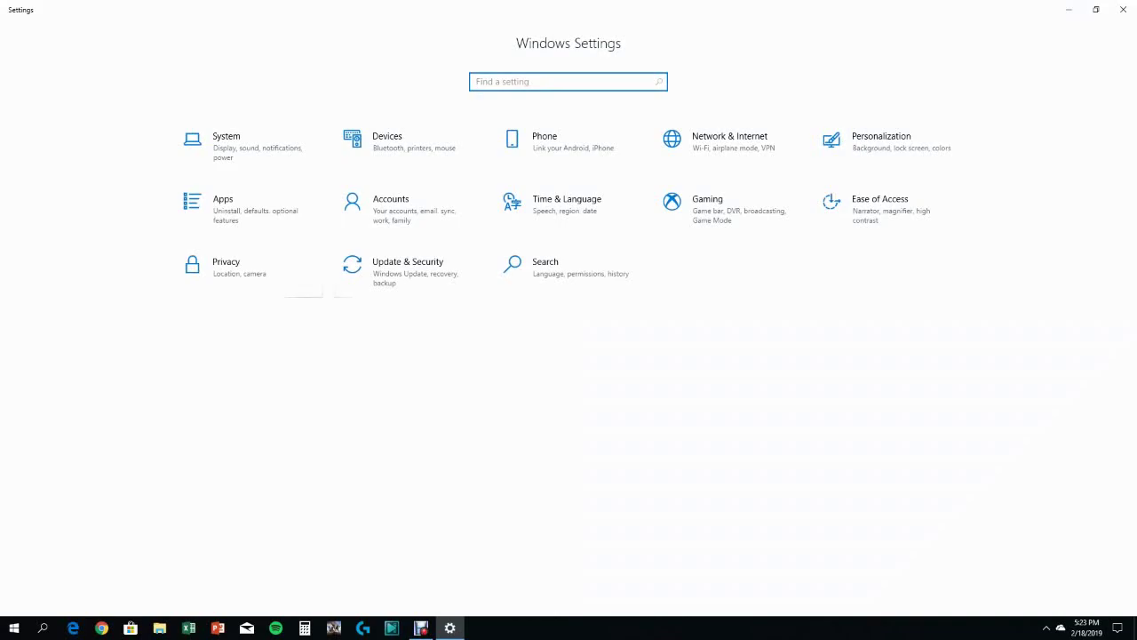
{"action": "mouse_move", "coordinate": [409, 147]}
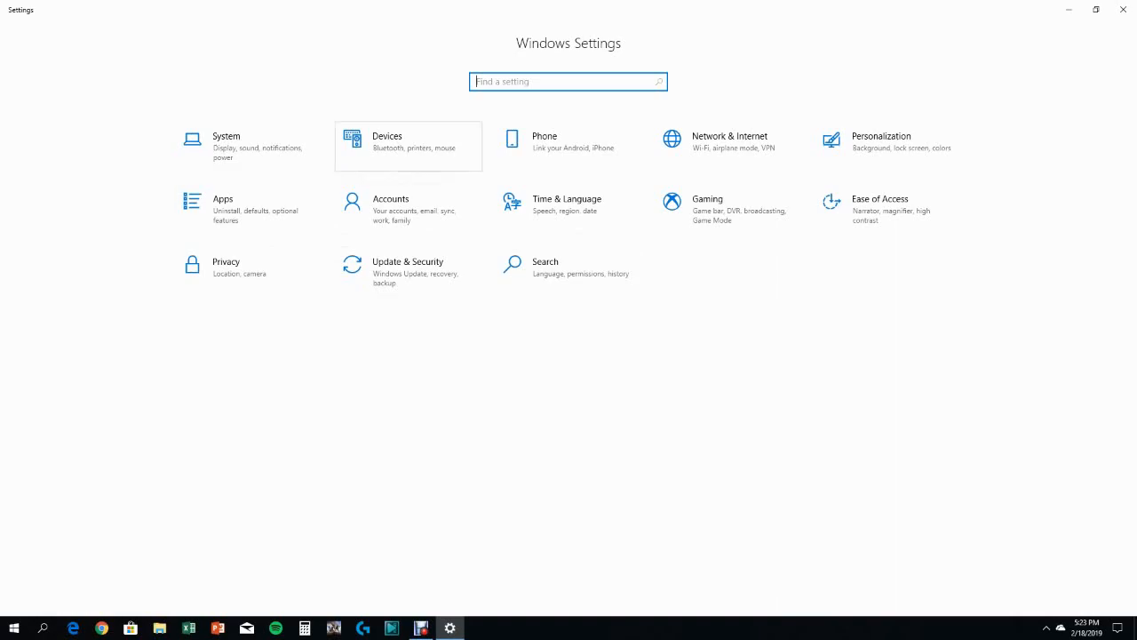
Open the Network reset page from Network & Internet, after viewing the Wi-Fi page.
{"action": "left_click", "coordinate": [729, 143]}
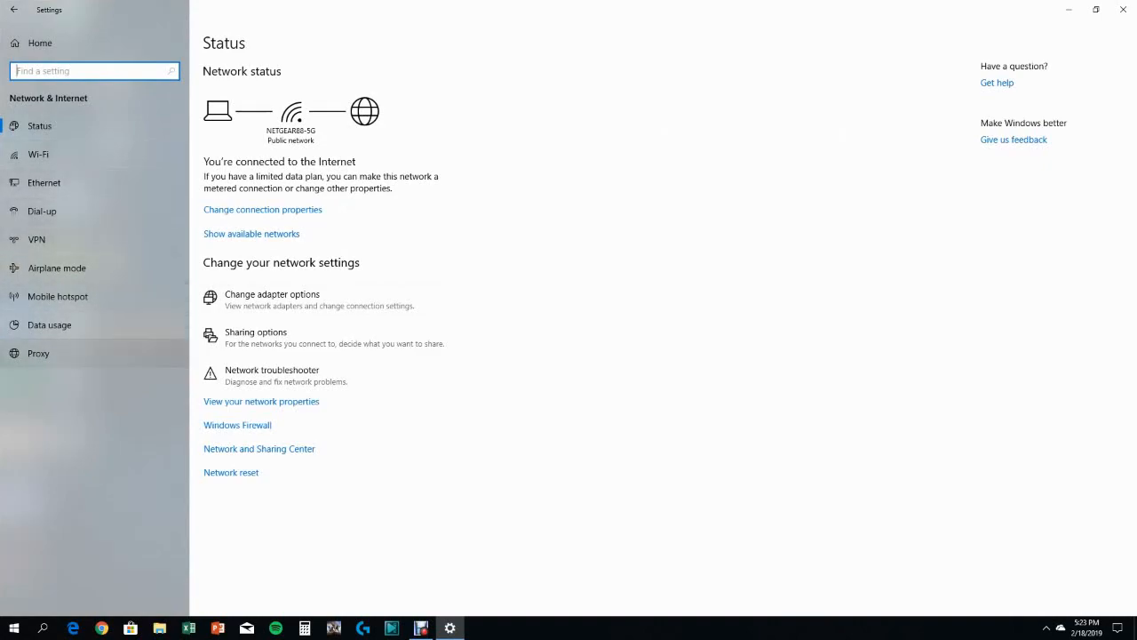
{"action": "left_click", "coordinate": [37, 154]}
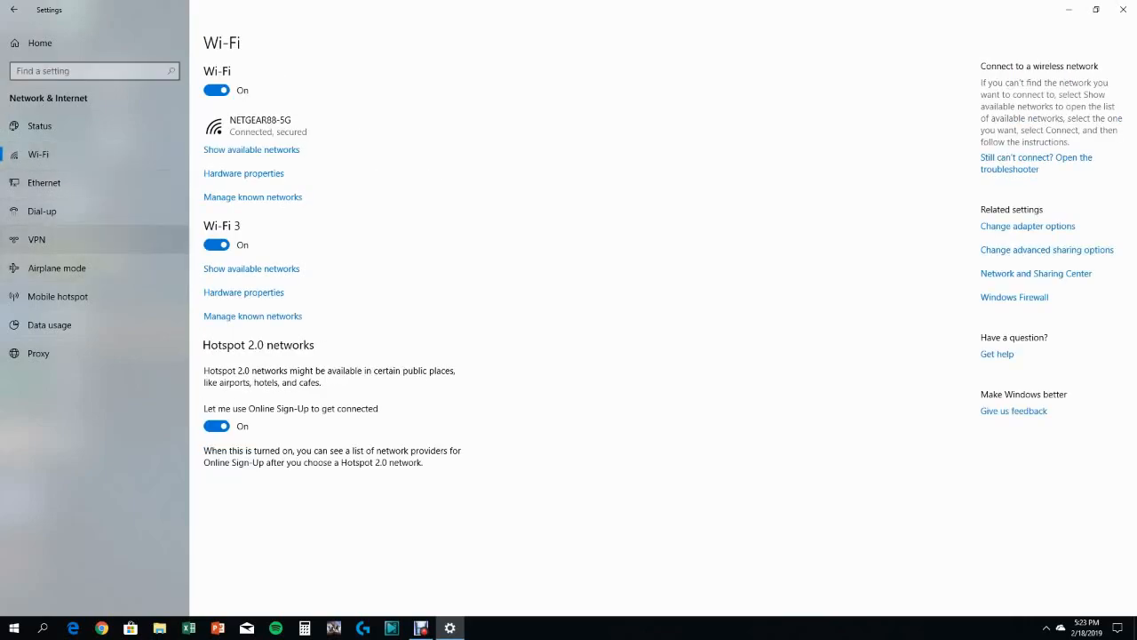
{"action": "left_click", "coordinate": [39, 125]}
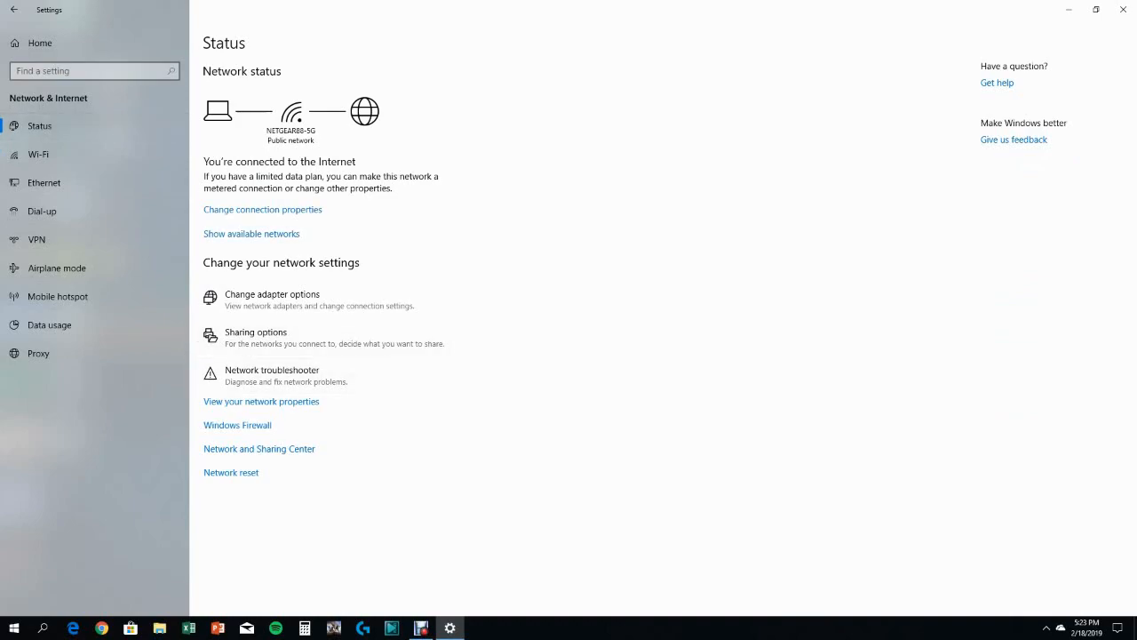
{"action": "left_click", "coordinate": [231, 472]}
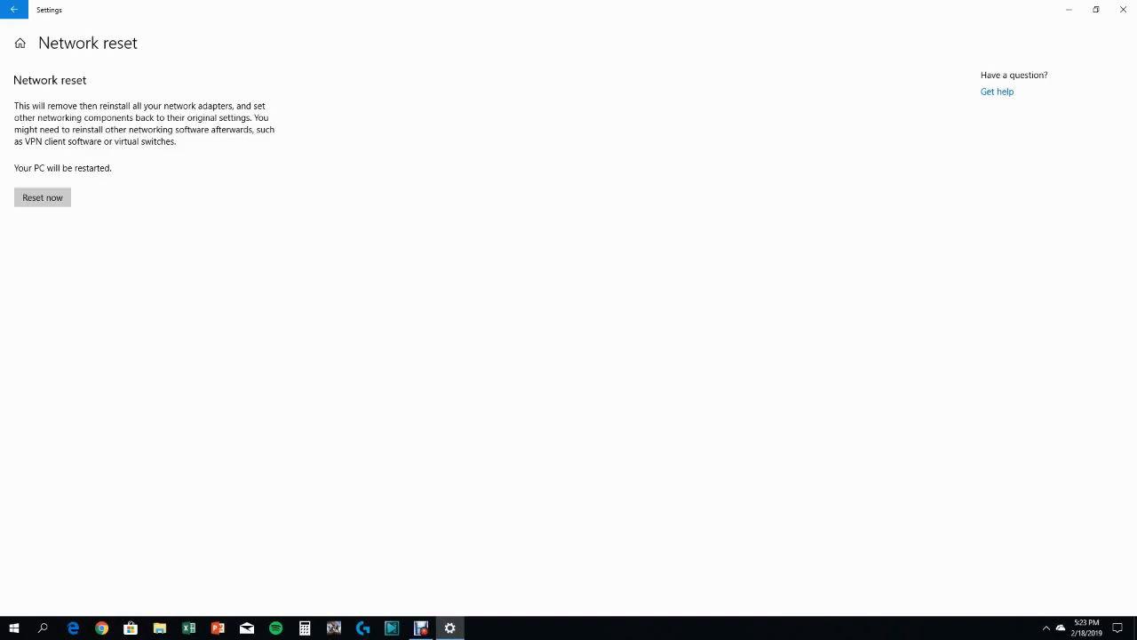
Reset all network components and close Windows Settings.
{"action": "left_click", "coordinate": [15, 9]}
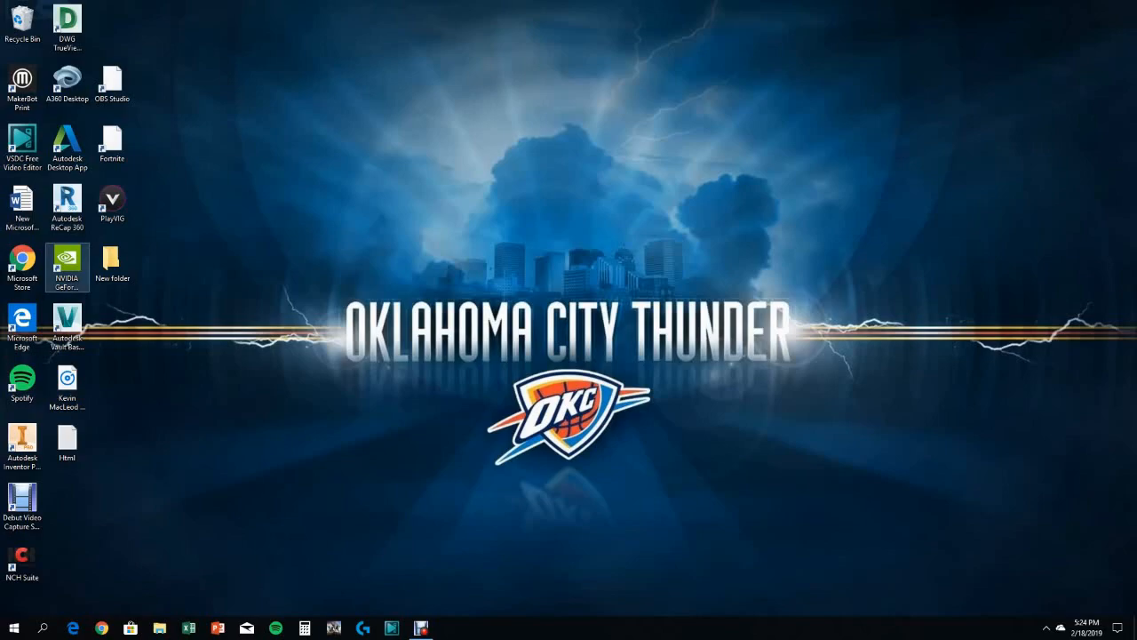
Launch GeForce NOW, sign in to the account, and open its settings page.
{"action": "double_click", "coordinate": [68, 266]}
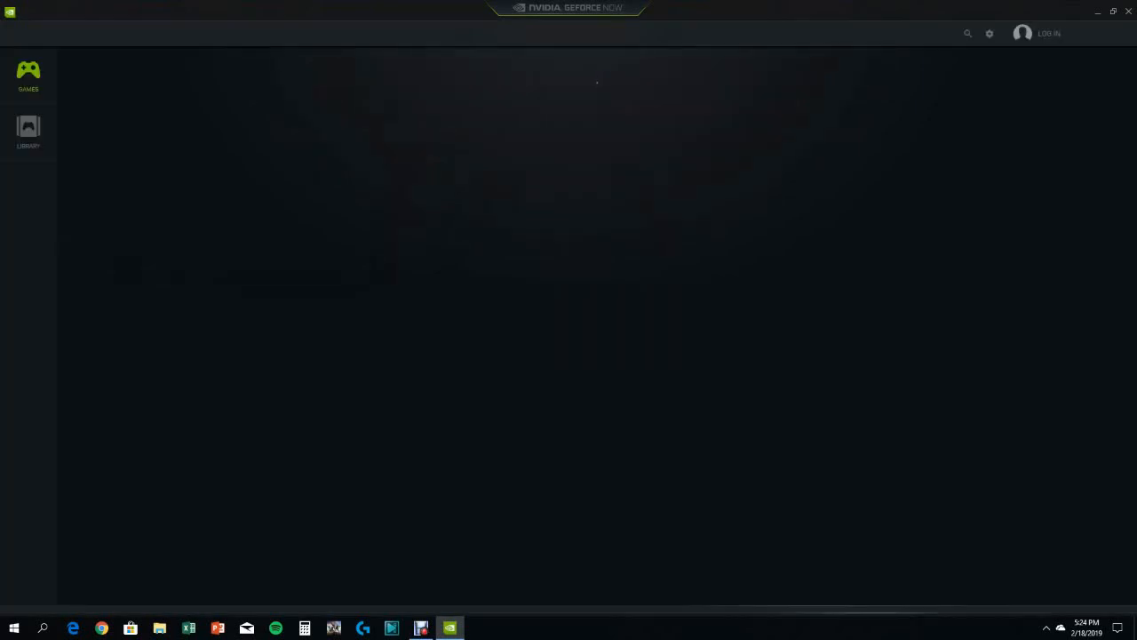
{"action": "left_click", "coordinate": [1049, 33]}
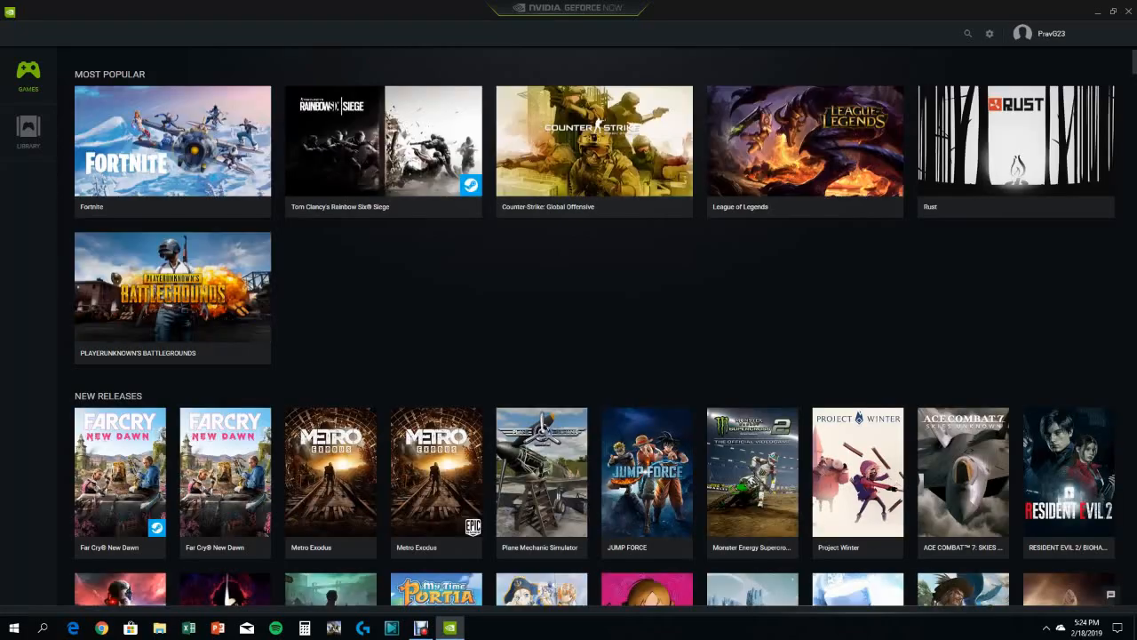
{"action": "left_click", "coordinate": [989, 33]}
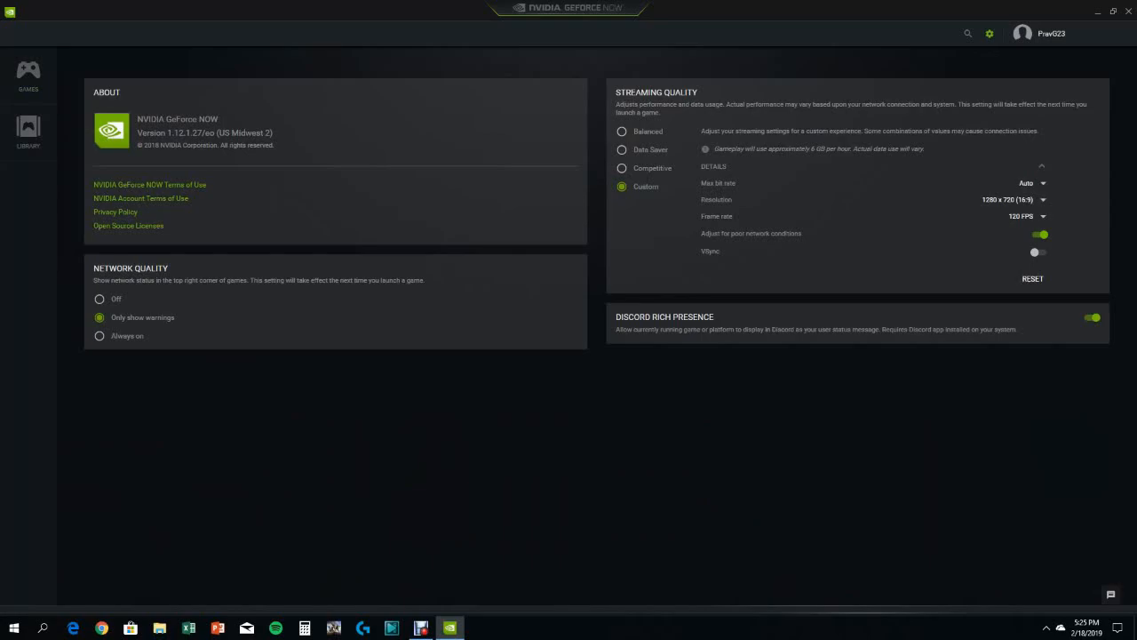
Set Custom streaming quality to 60 FPS at 1280 x 720 (16:9) resolution.
{"action": "left_click", "coordinate": [622, 131]}
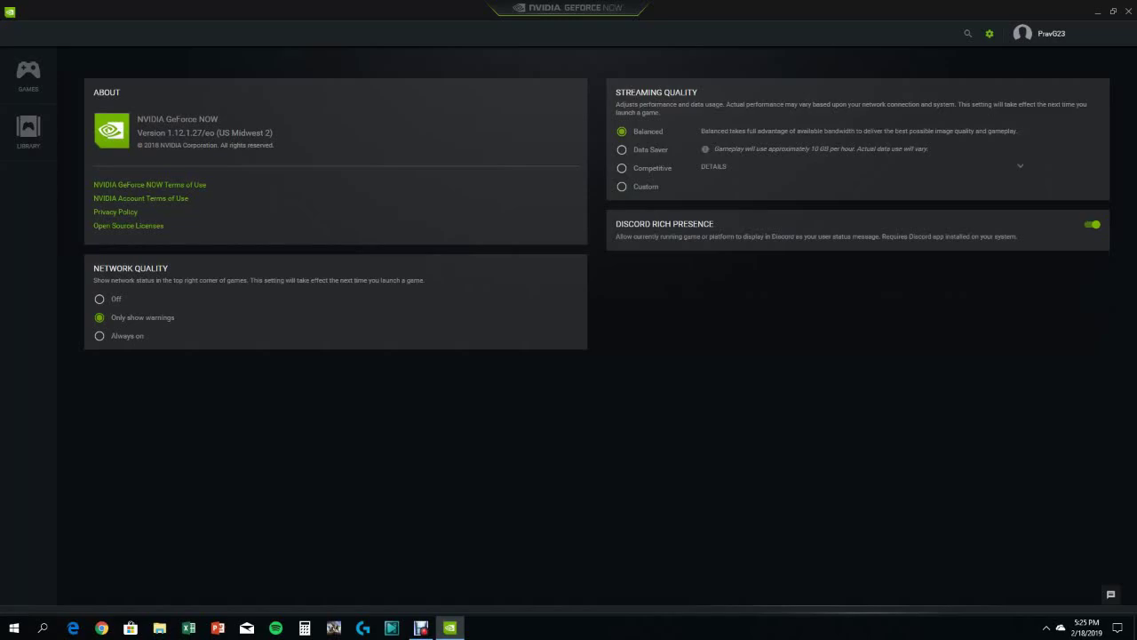
{"action": "left_click", "coordinate": [622, 187]}
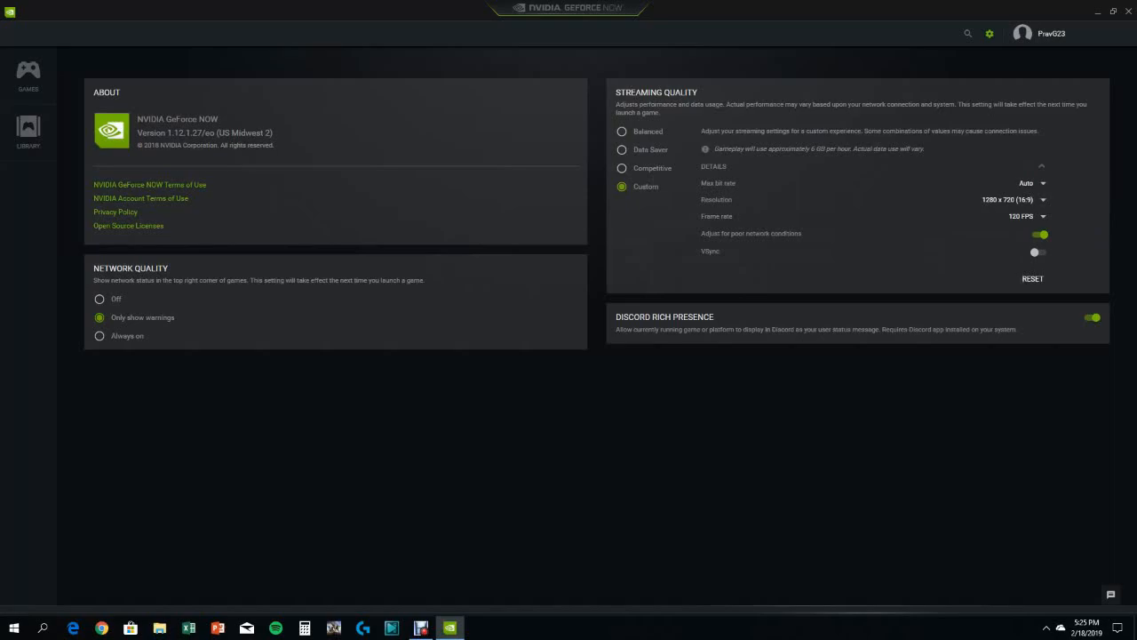
{"action": "left_click", "coordinate": [1021, 216]}
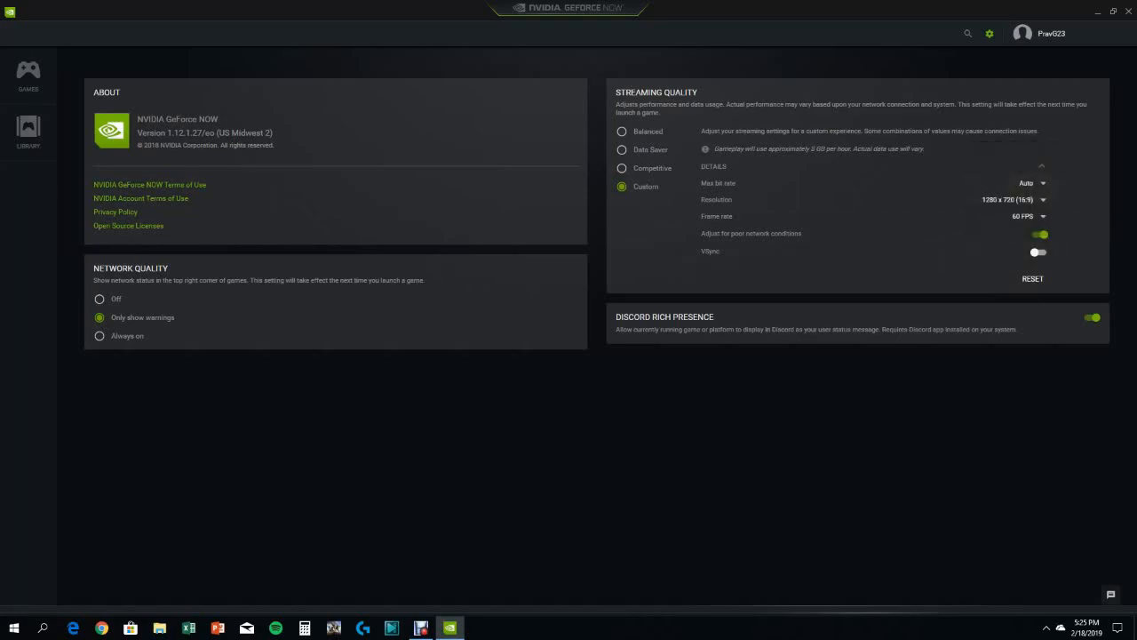
{"action": "left_click", "coordinate": [1013, 199]}
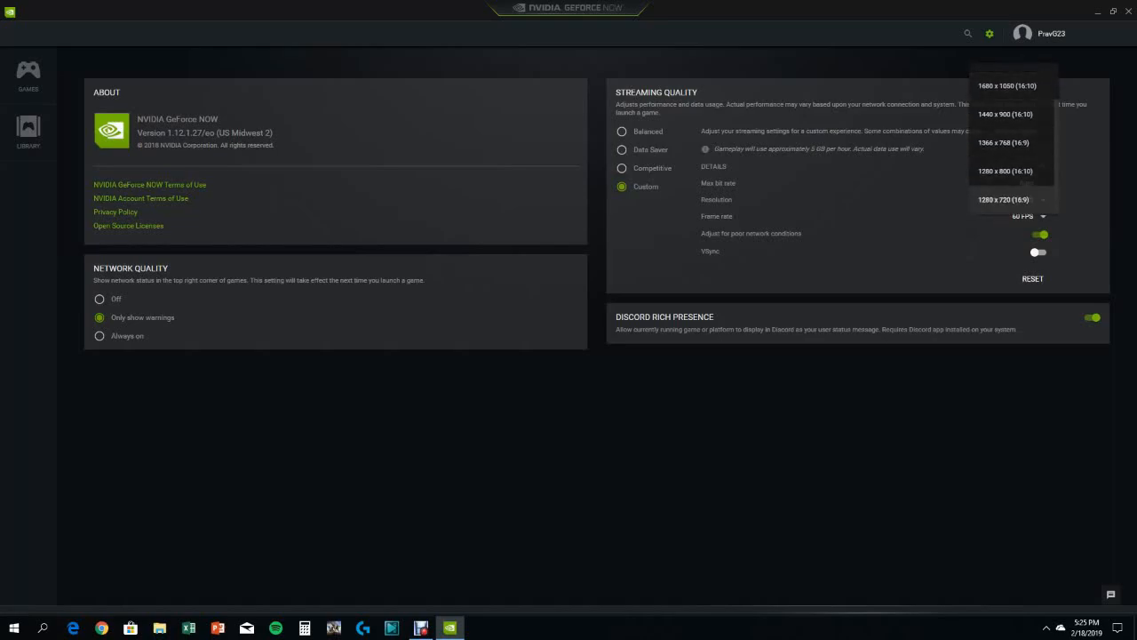
{"action": "left_click", "coordinate": [1004, 199]}
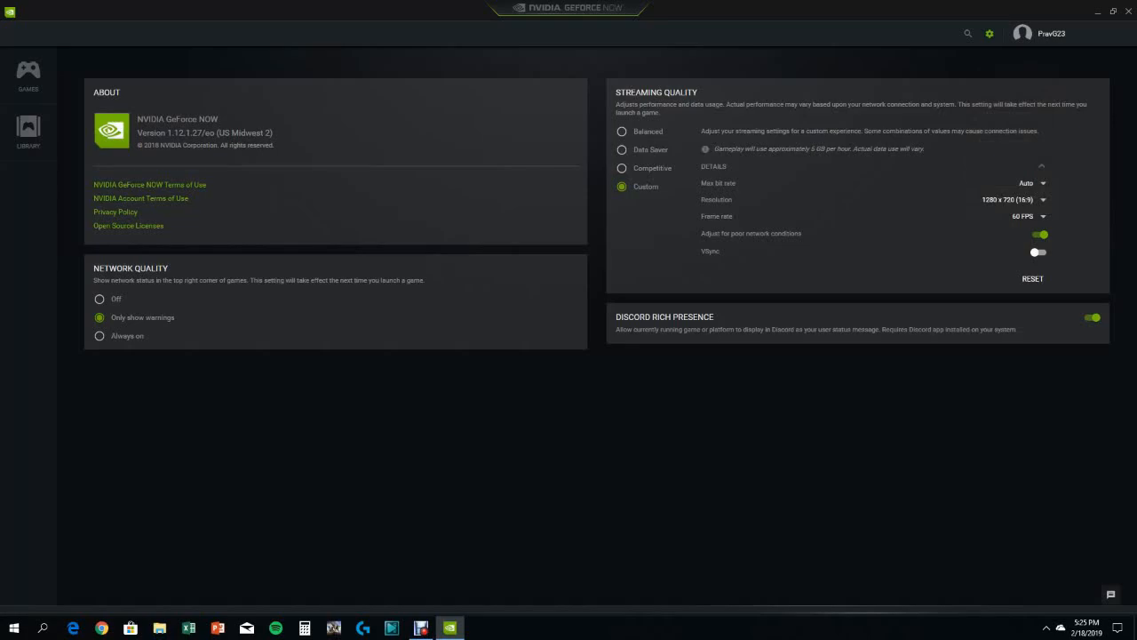